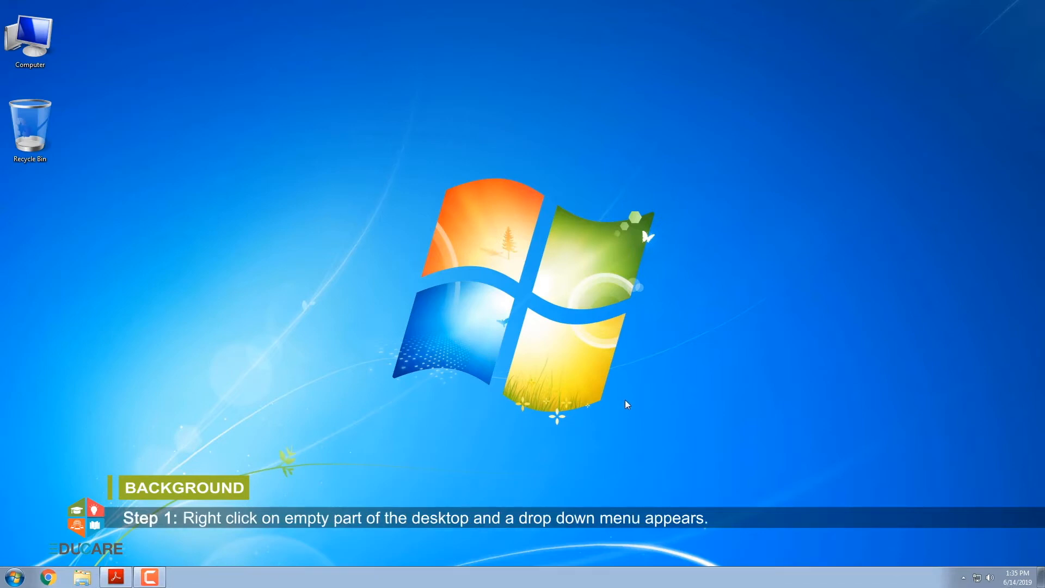
- Bring up the desktop context menu to reach Personalize
right_click(625, 406)
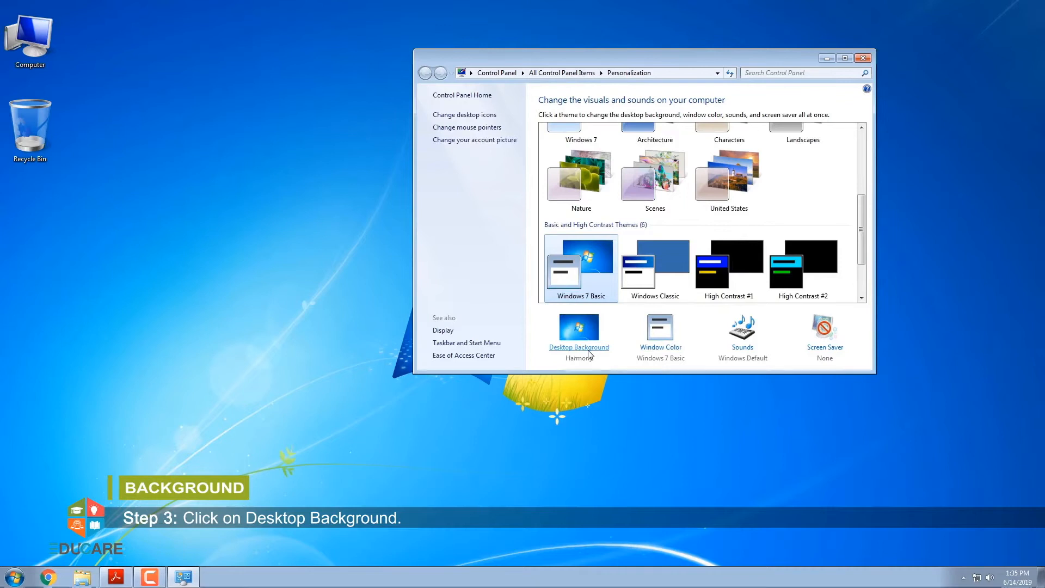
- Set the desktop background to the blue curved-building Architecture photo and save it
click(578, 346)
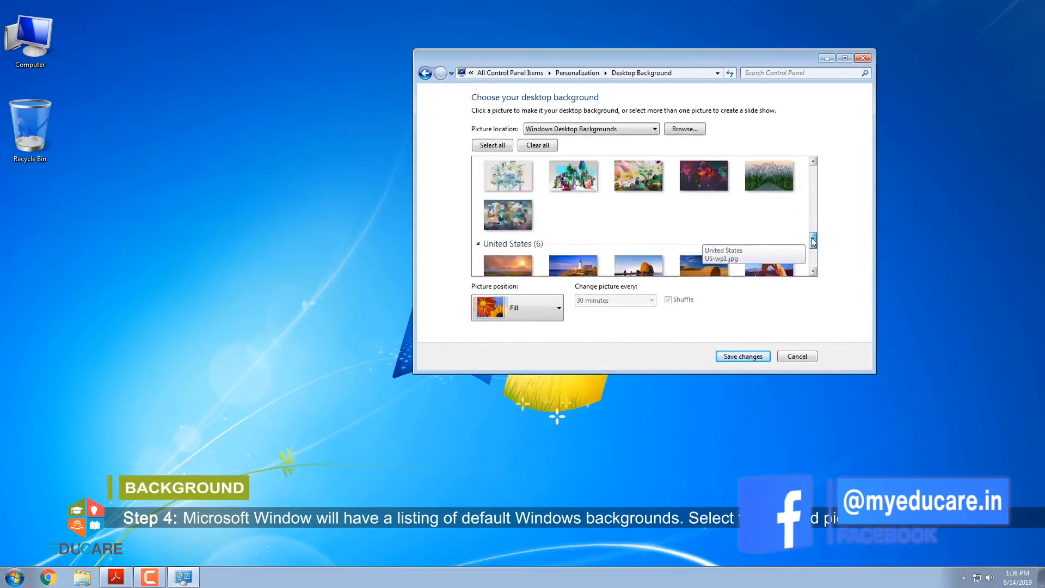
scroll(up, 3)
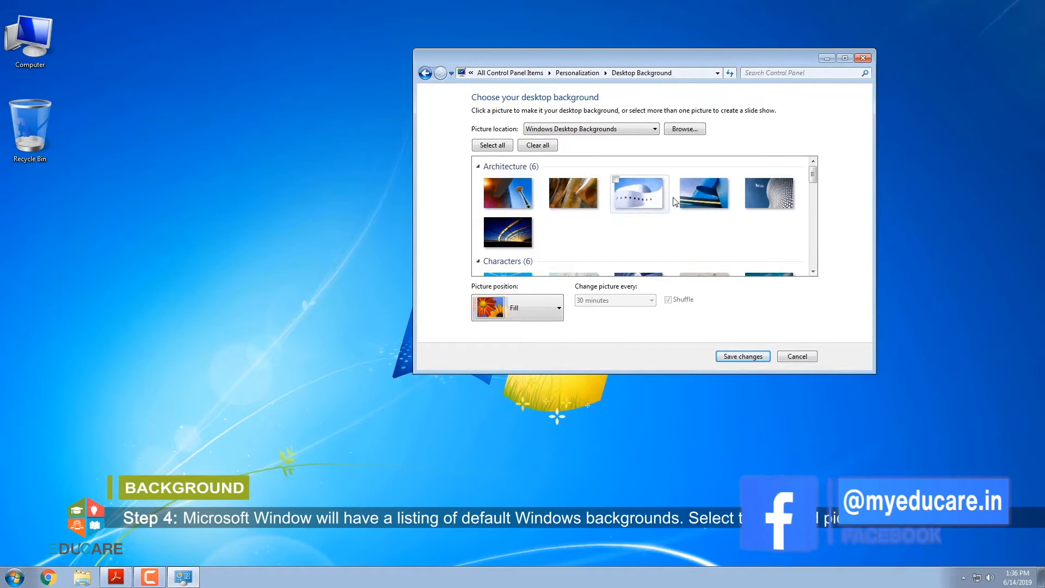
click(703, 194)
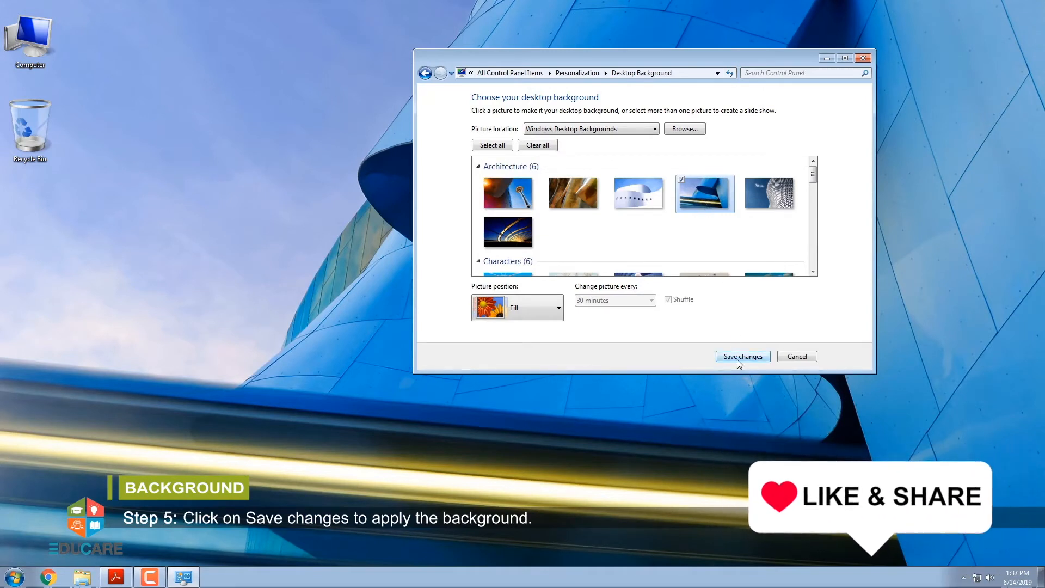
click(741, 356)
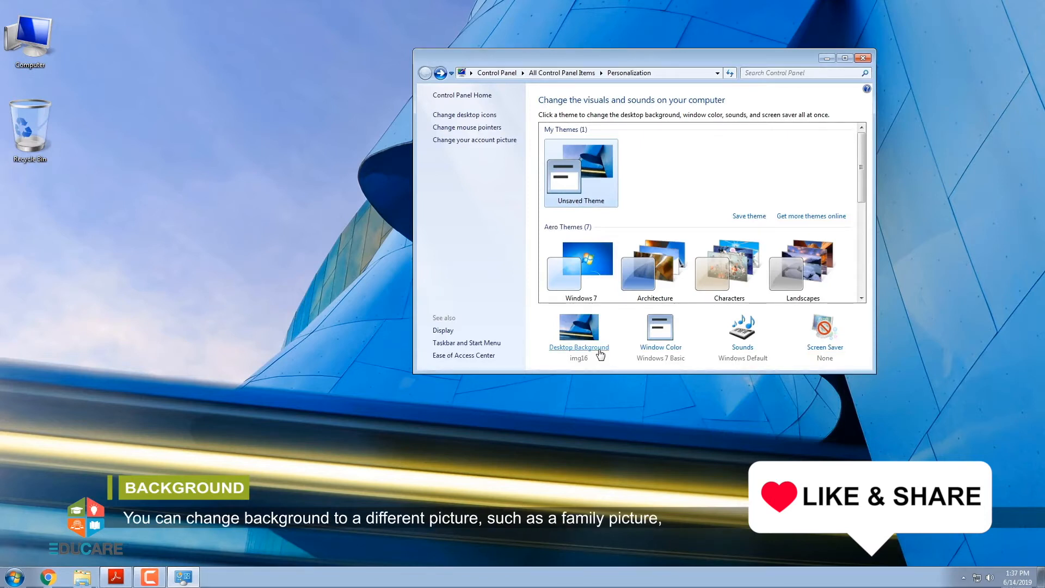
- Re-save the Desktop Background choice and close the Personalization window
click(578, 337)
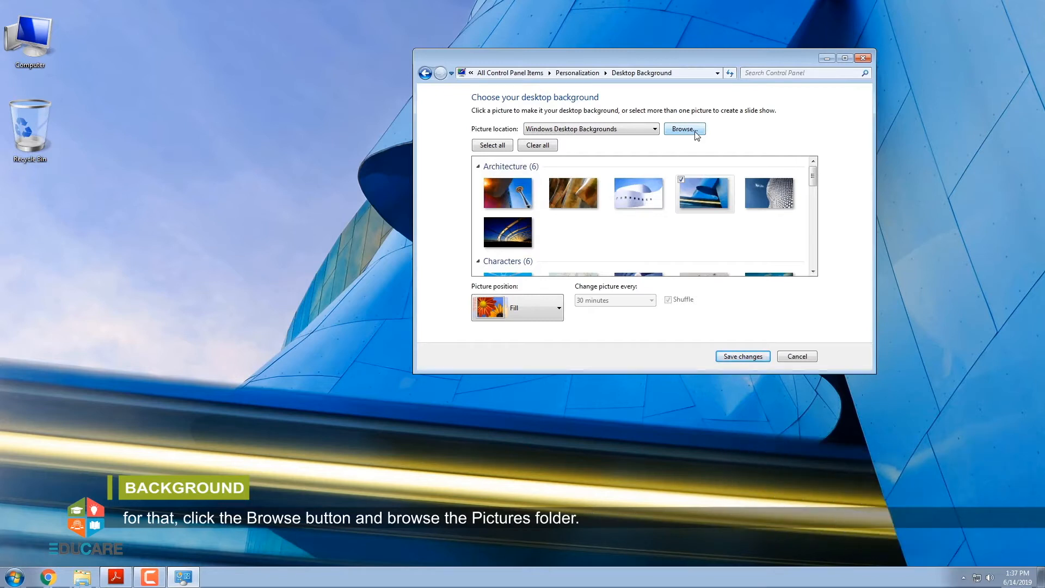
mouse_move(743, 356)
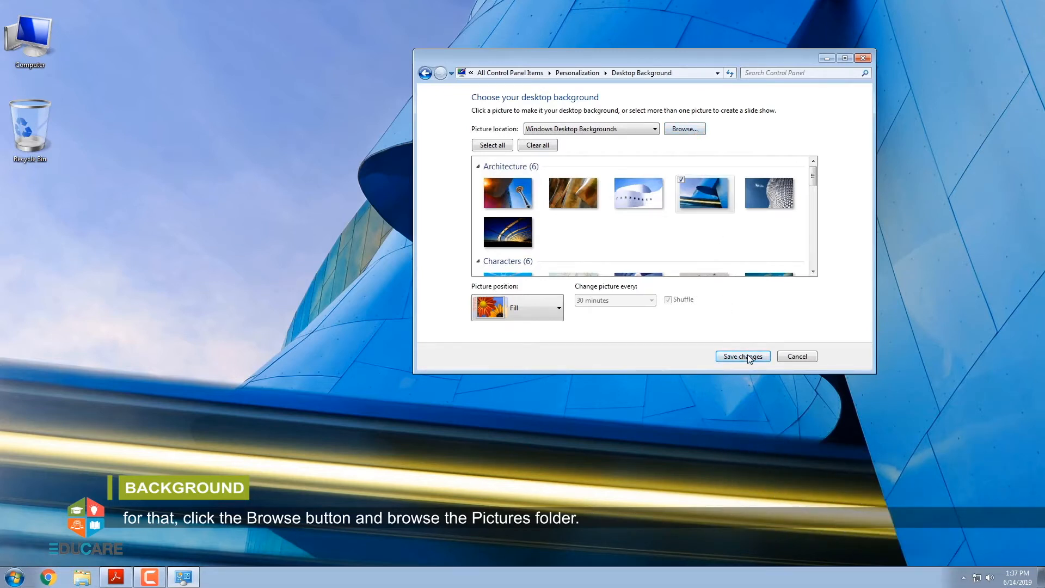
click(742, 356)
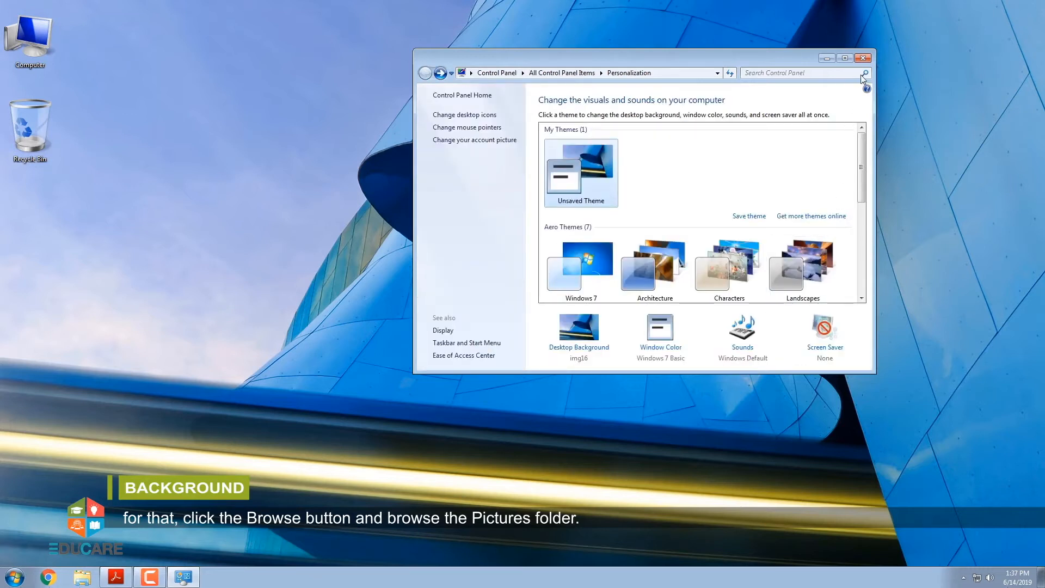
click(864, 58)
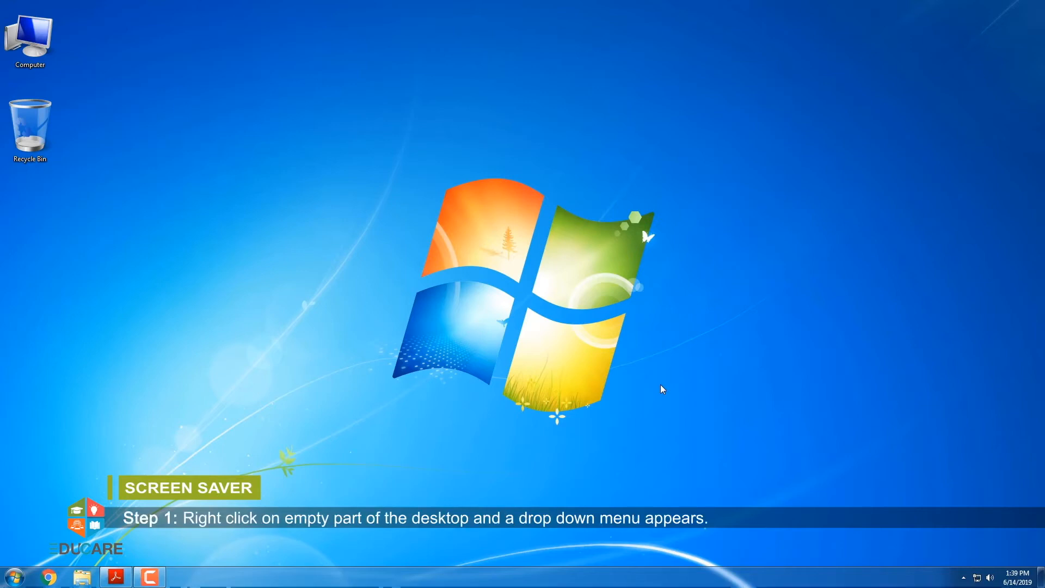
- Reopen Personalization from the desktop context menu
right_click(662, 390)
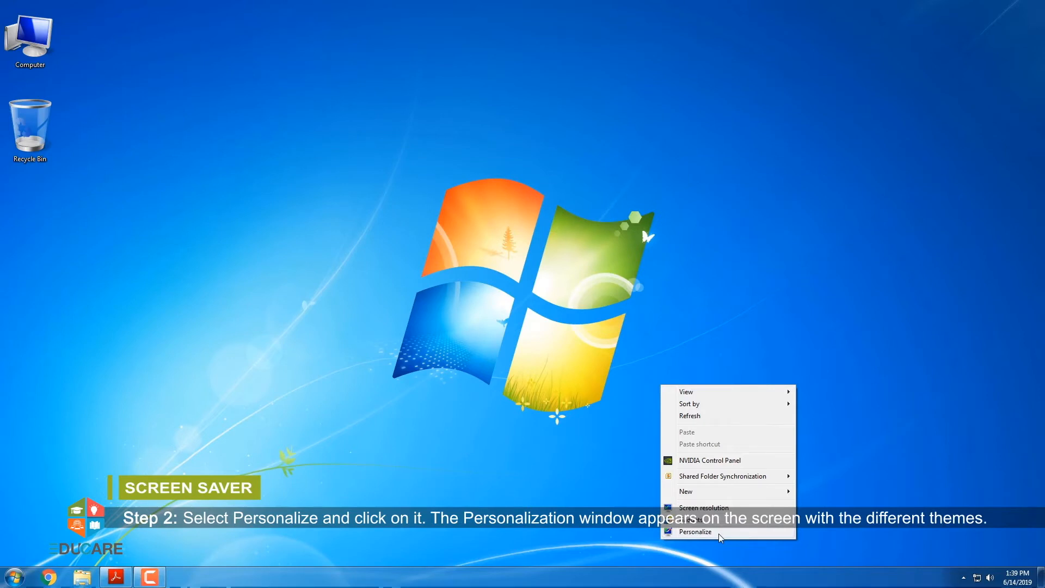
click(696, 532)
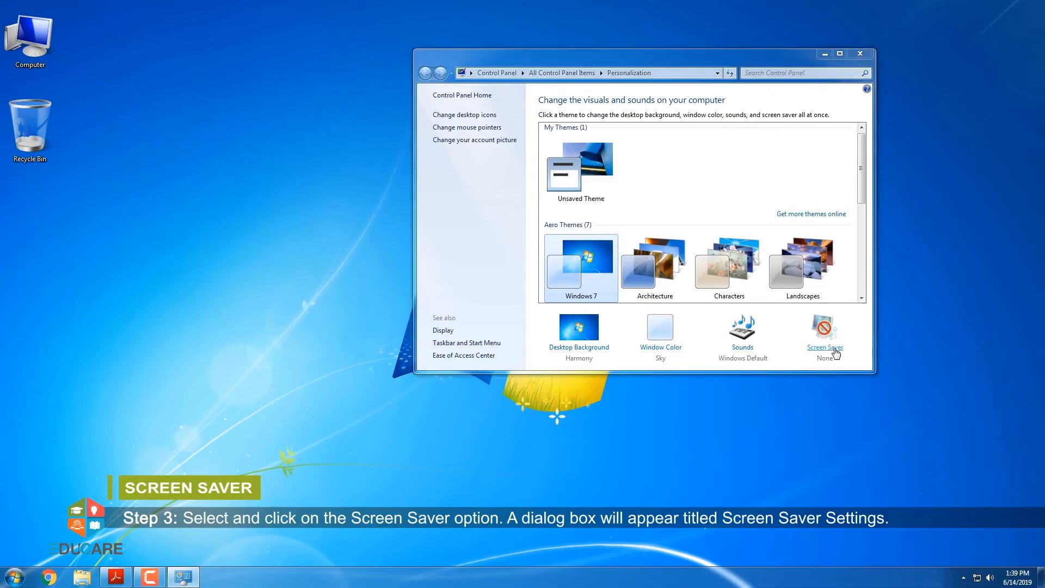
- Set the screen saver to Bubbles, apply and confirm it
click(825, 331)
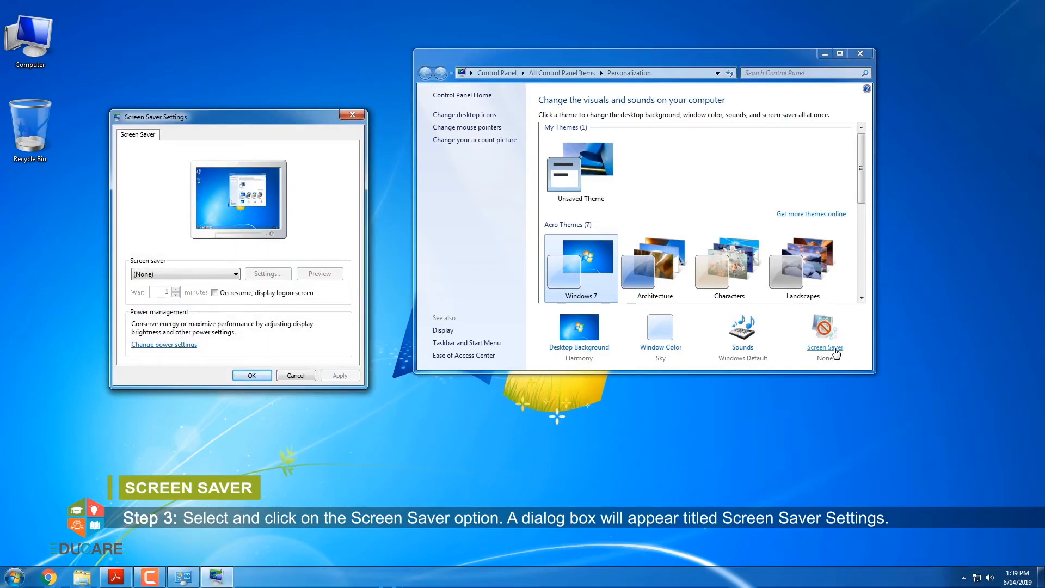
mouse_move(384, 320)
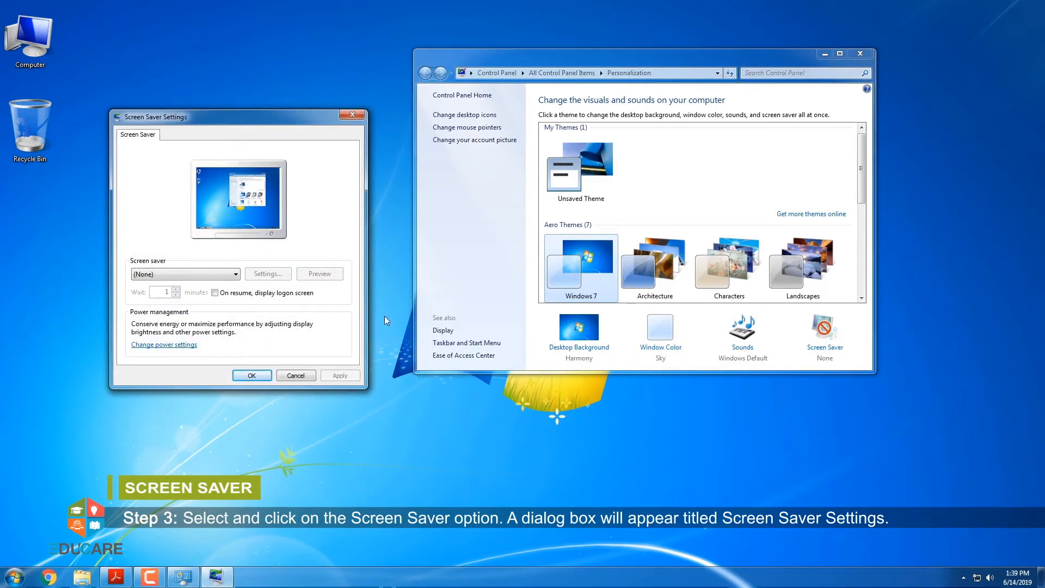
click(235, 274)
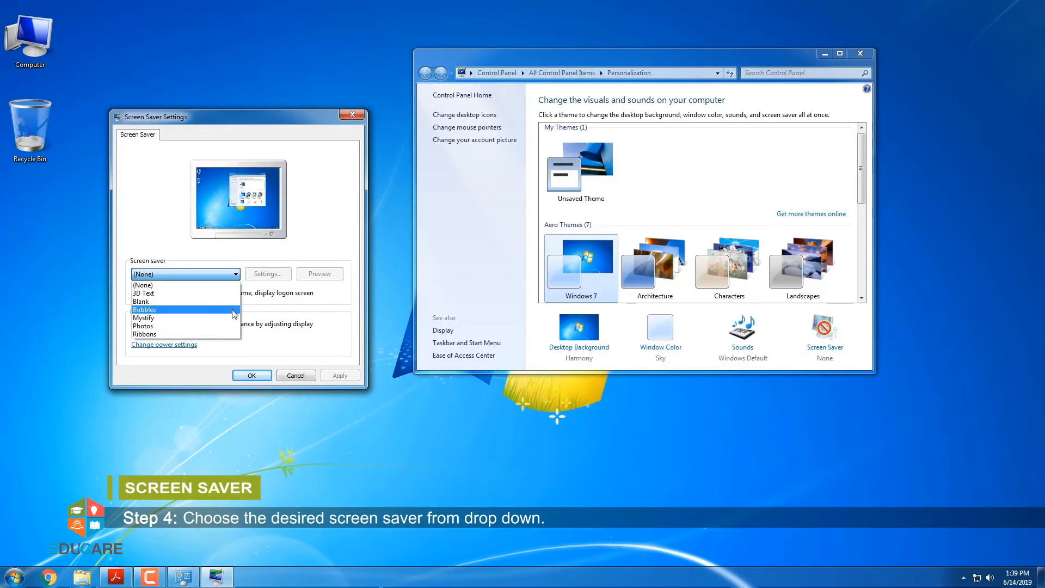
click(143, 309)
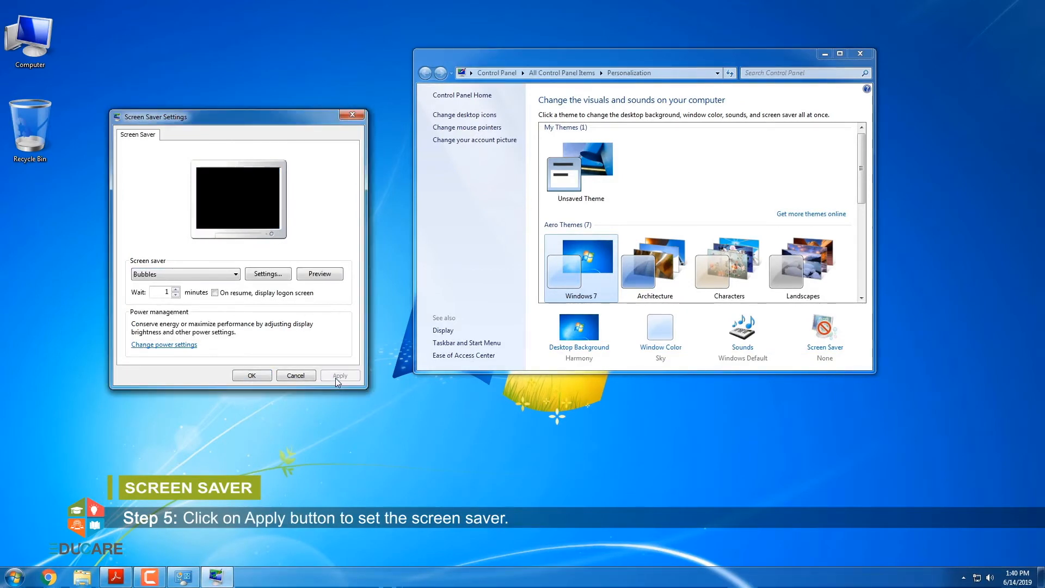
click(339, 374)
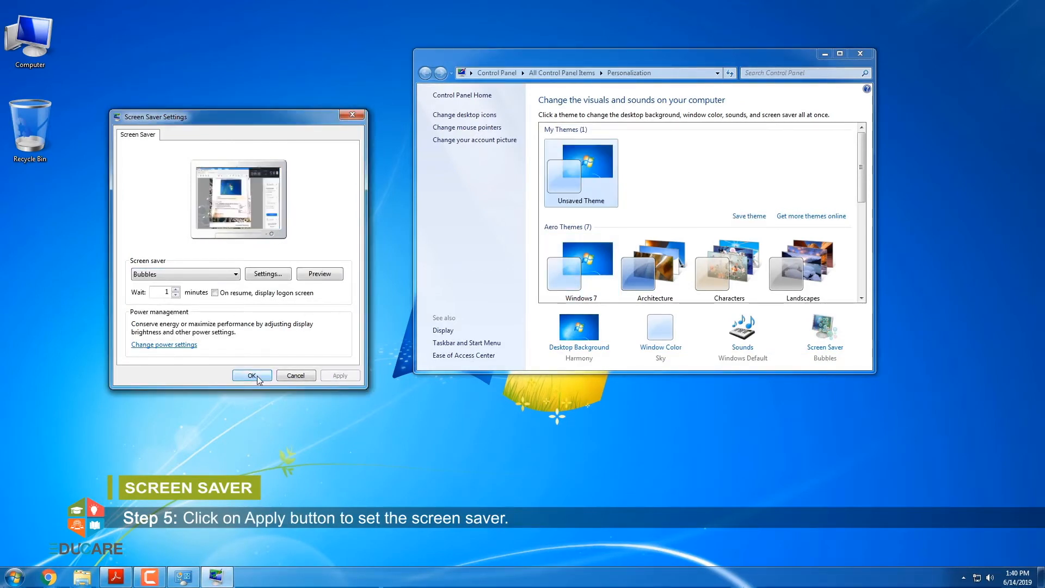
click(251, 376)
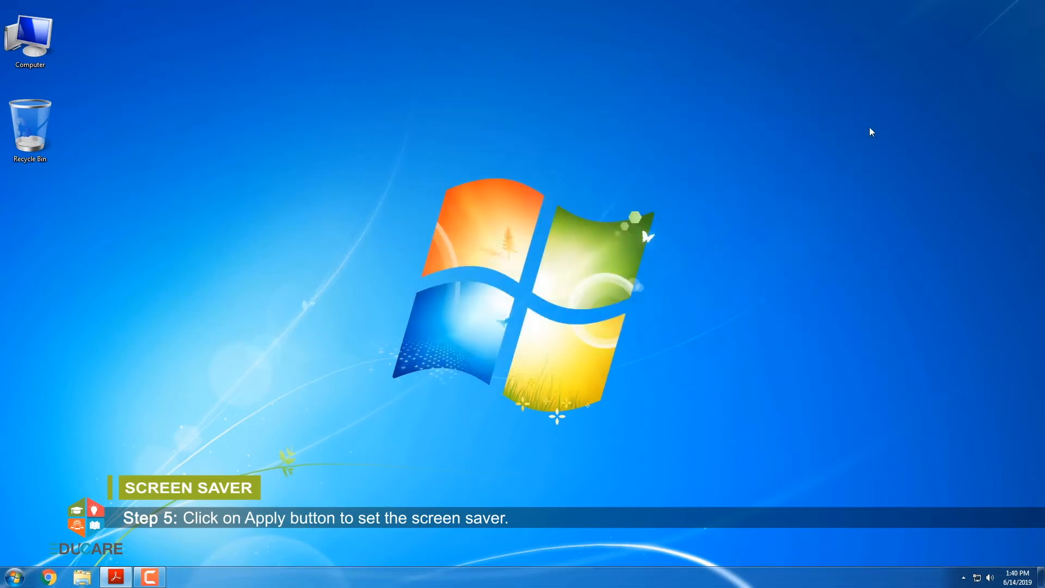
mouse_move(923, 503)
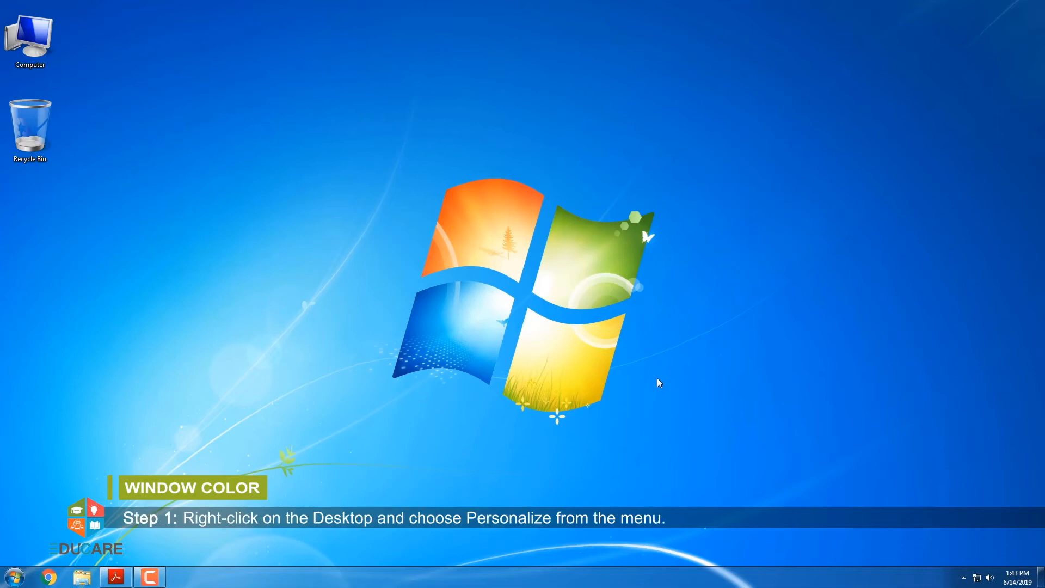
- Reach Window Color and Appearance through Personalize
right_click(659, 382)
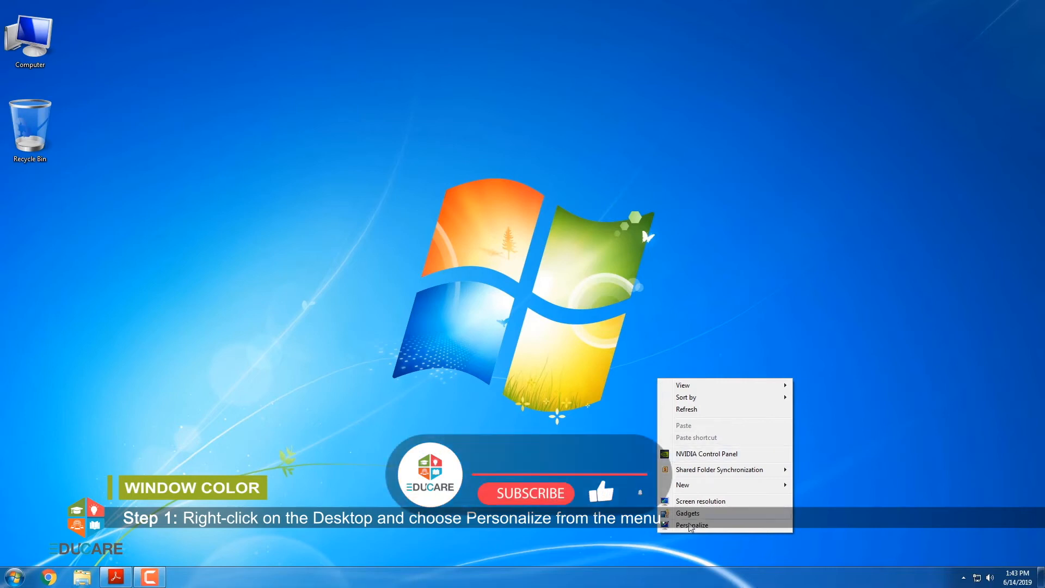
click(693, 525)
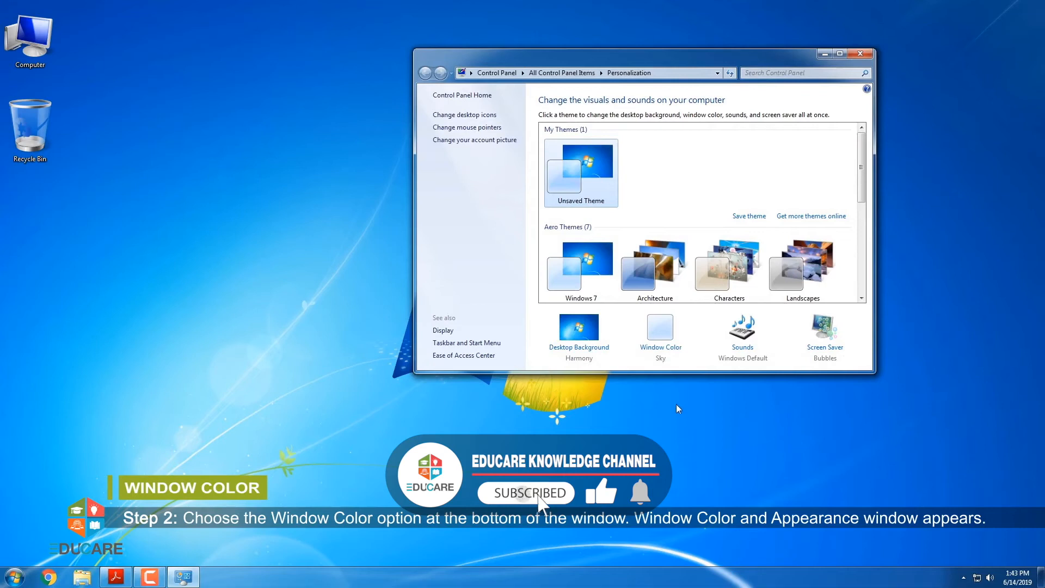
click(660, 331)
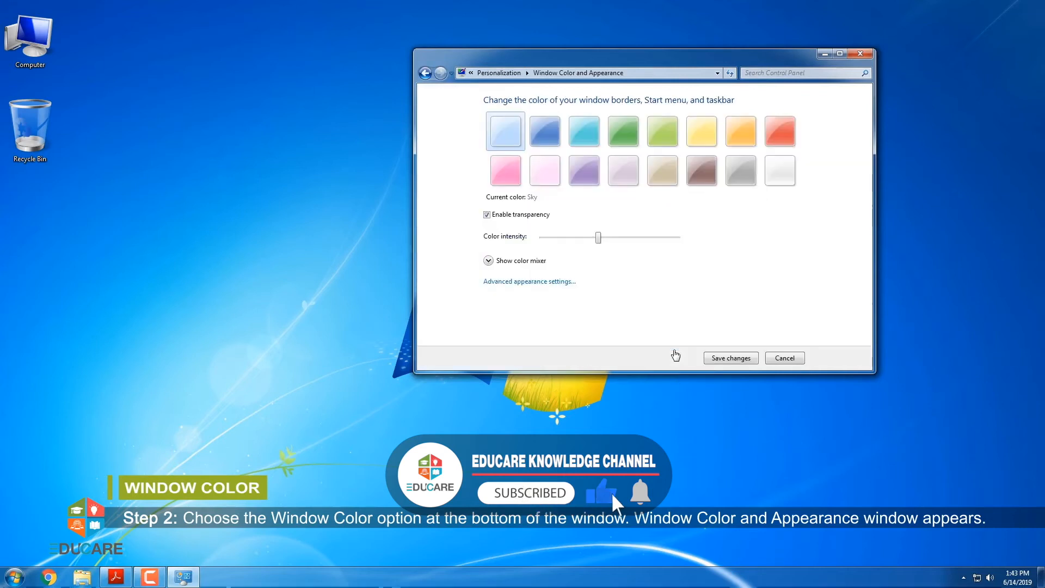
mouse_move(641, 493)
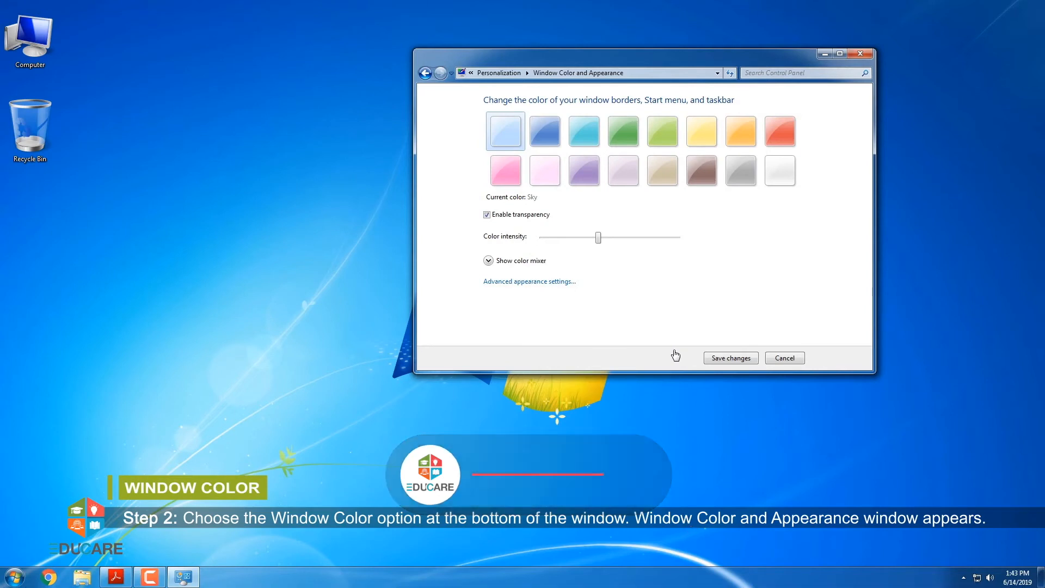
- Preview Sea, Lavender, Taupe, Chocolate and Slate, then save Ruby as the window colour
click(544, 131)
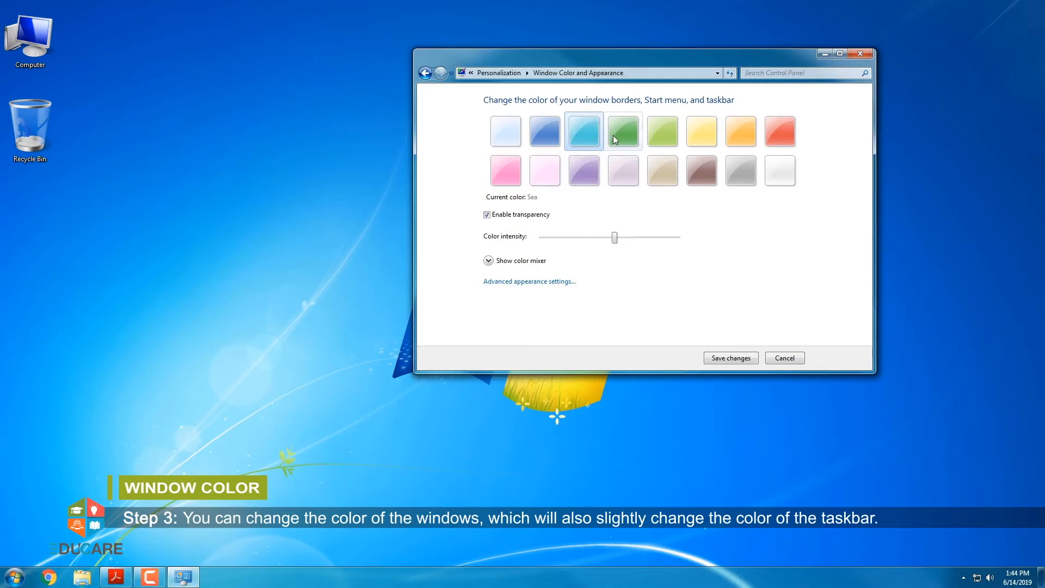
click(623, 170)
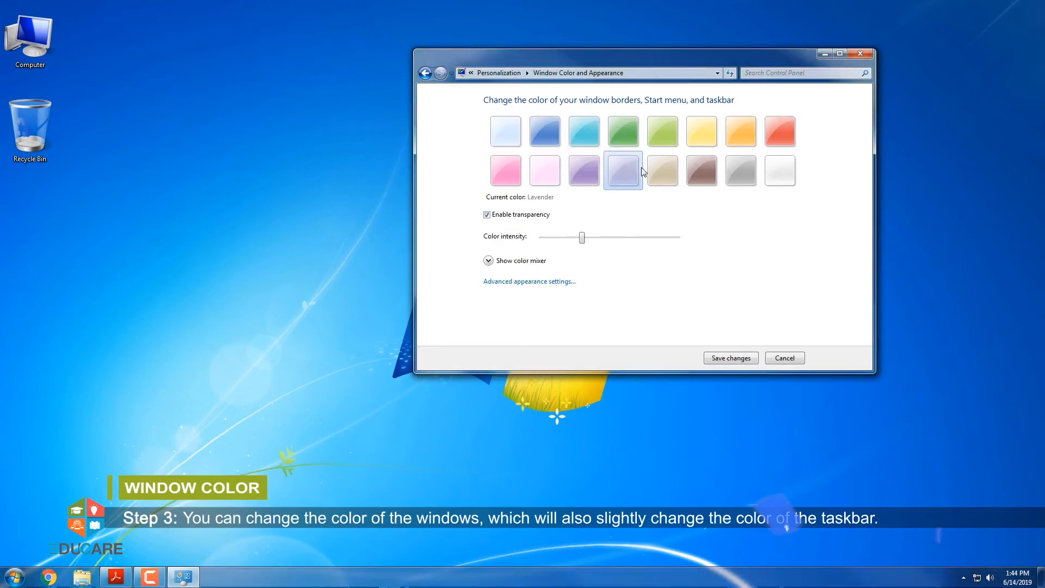
click(661, 170)
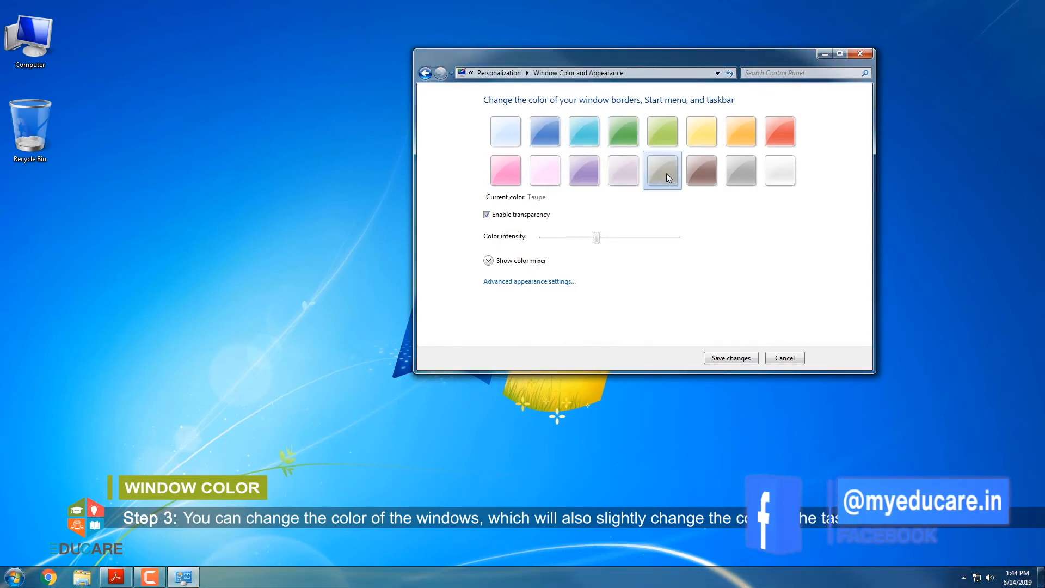
click(701, 170)
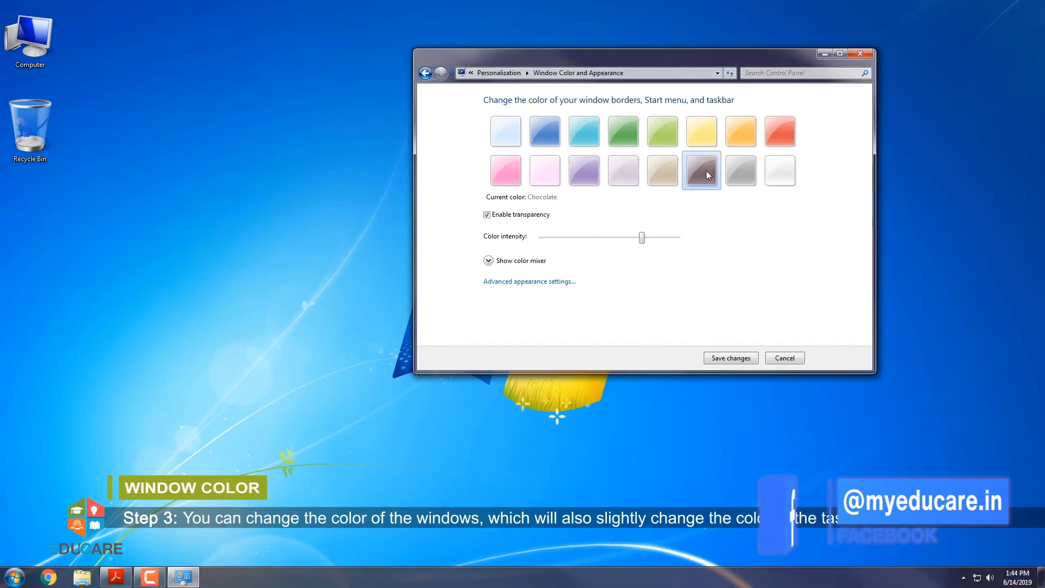
click(740, 170)
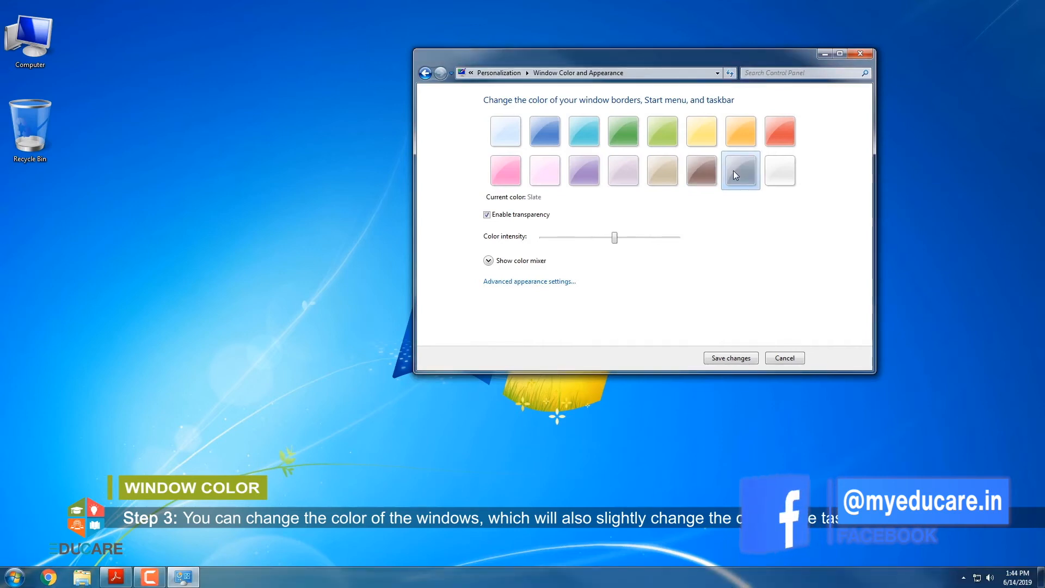
click(779, 130)
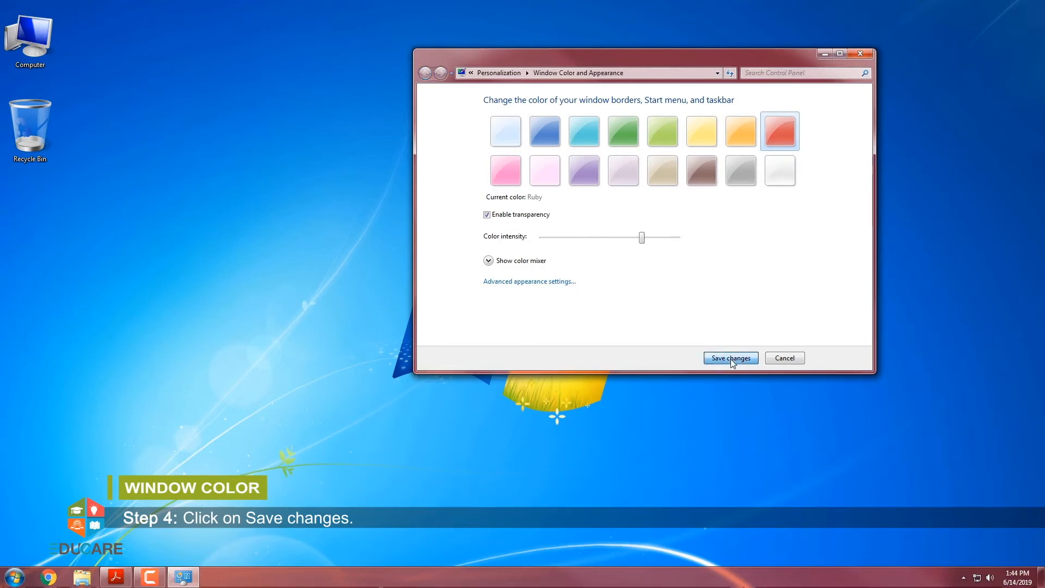
click(729, 358)
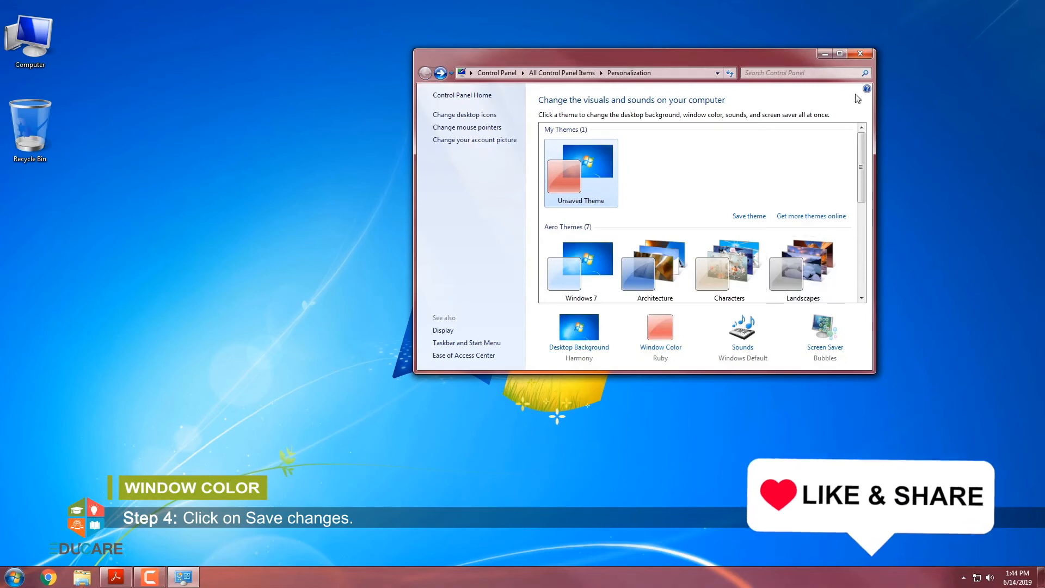
click(859, 55)
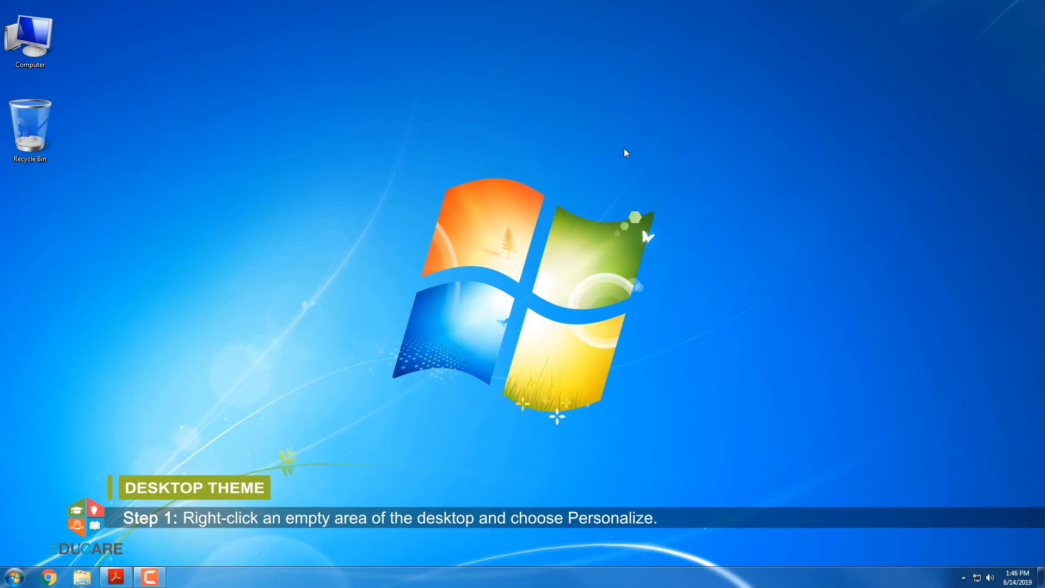
mouse_move(675, 212)
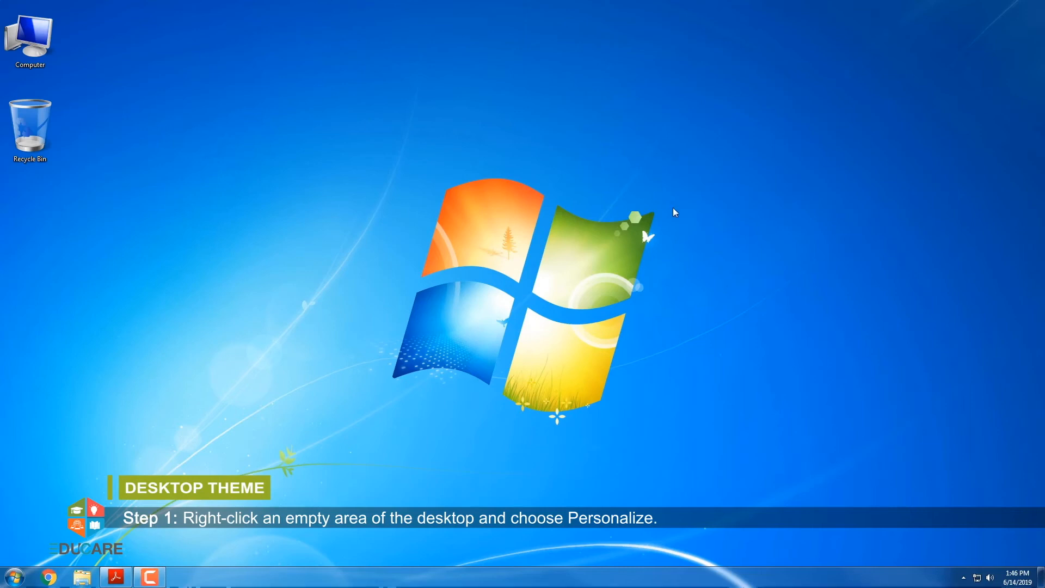
- Apply the Nature Aero theme and close Personalization
right_click(675, 213)
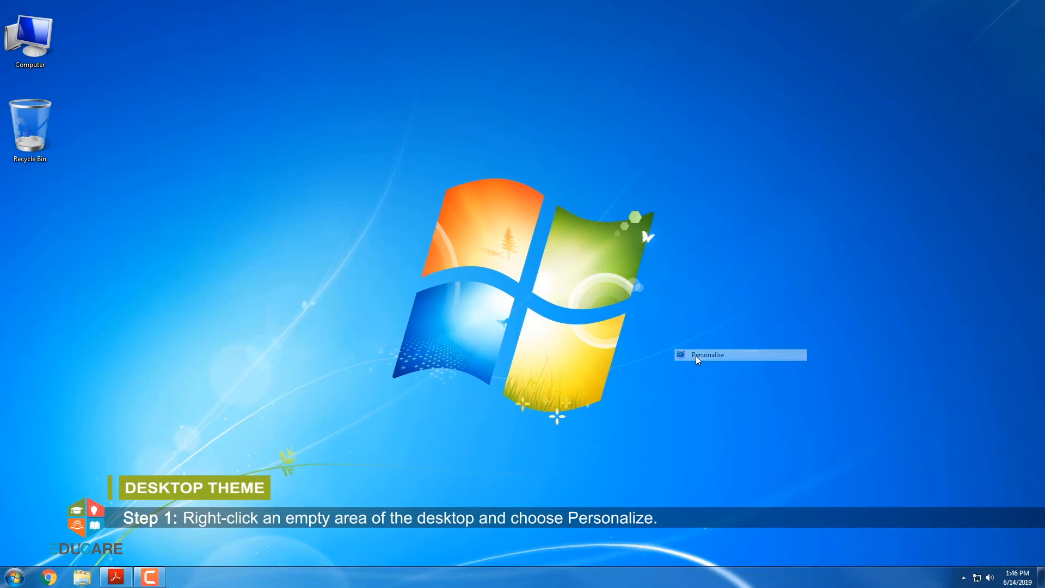
click(708, 353)
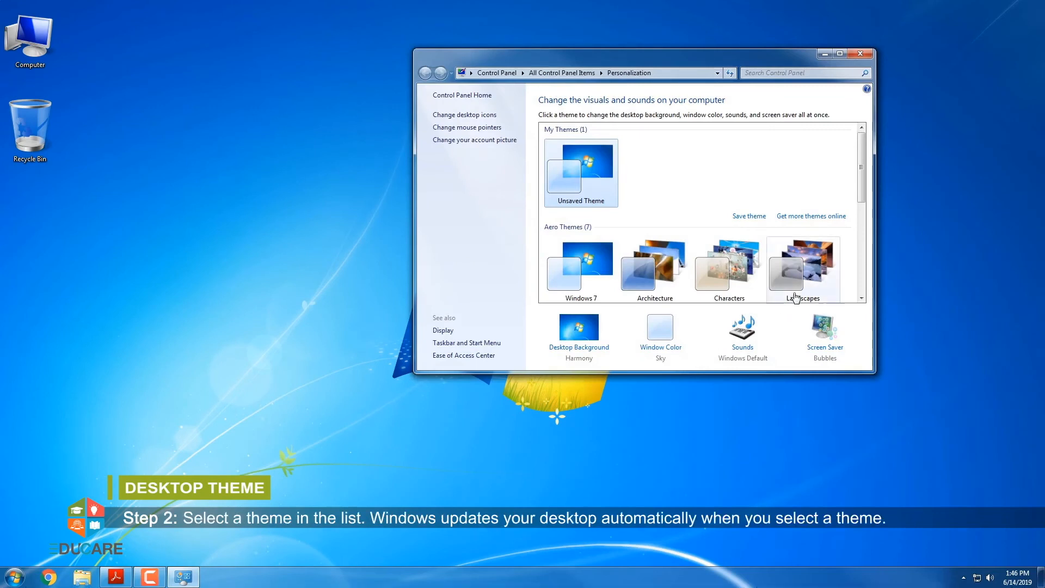
scroll(down, 3)
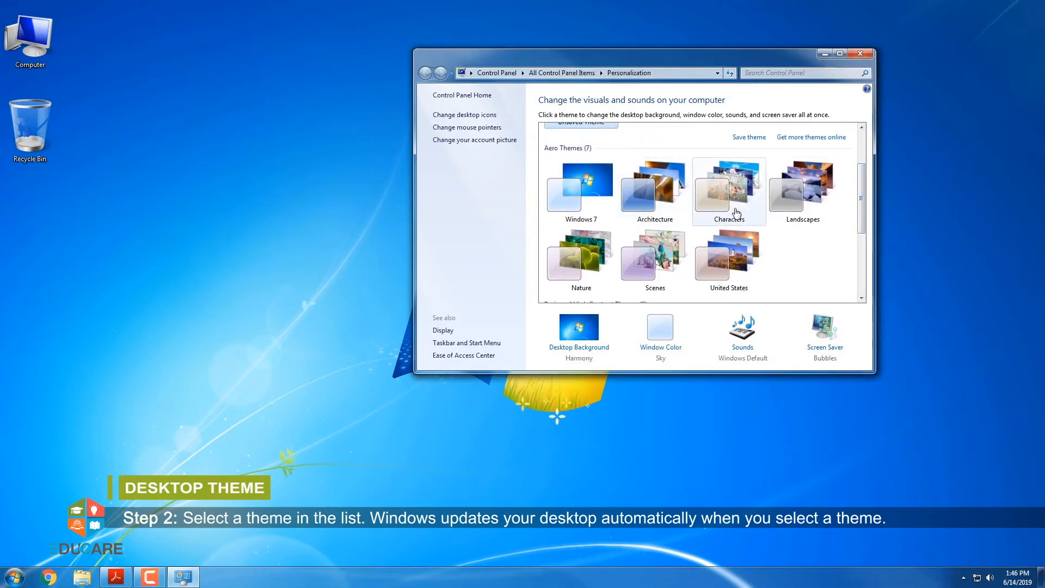
mouse_move(598, 241)
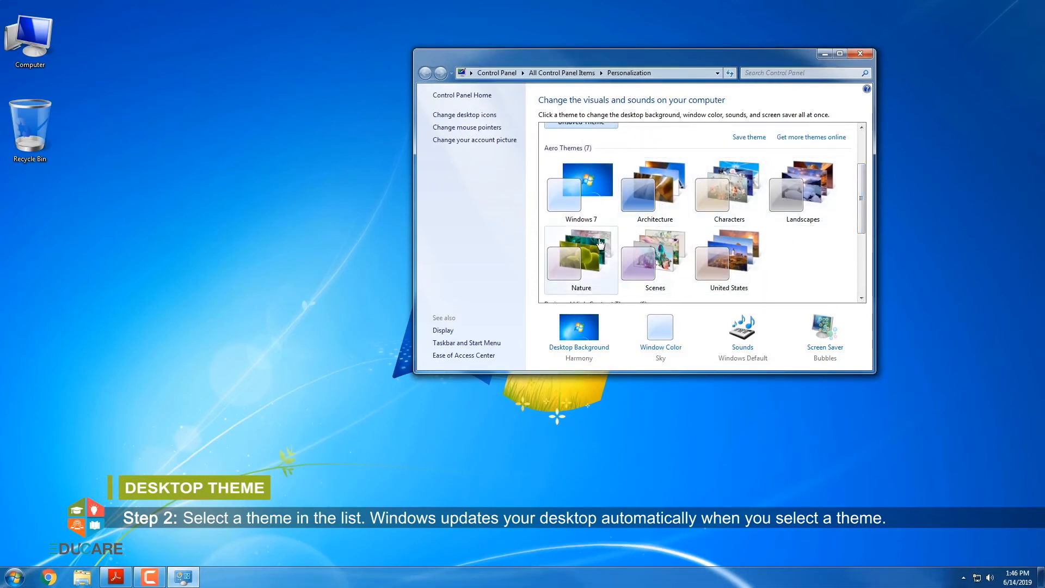
click(580, 257)
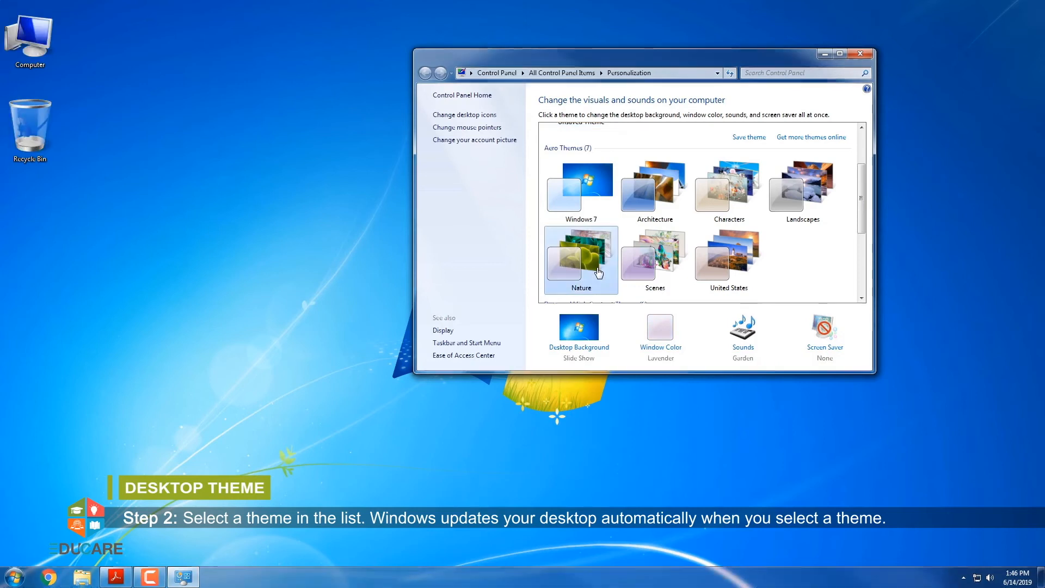
click(580, 251)
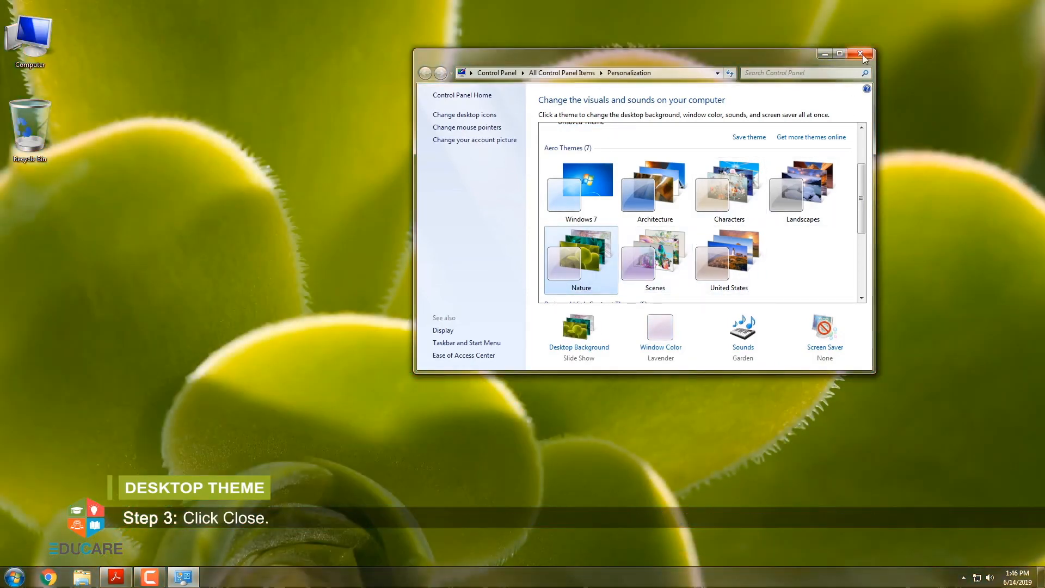
click(860, 54)
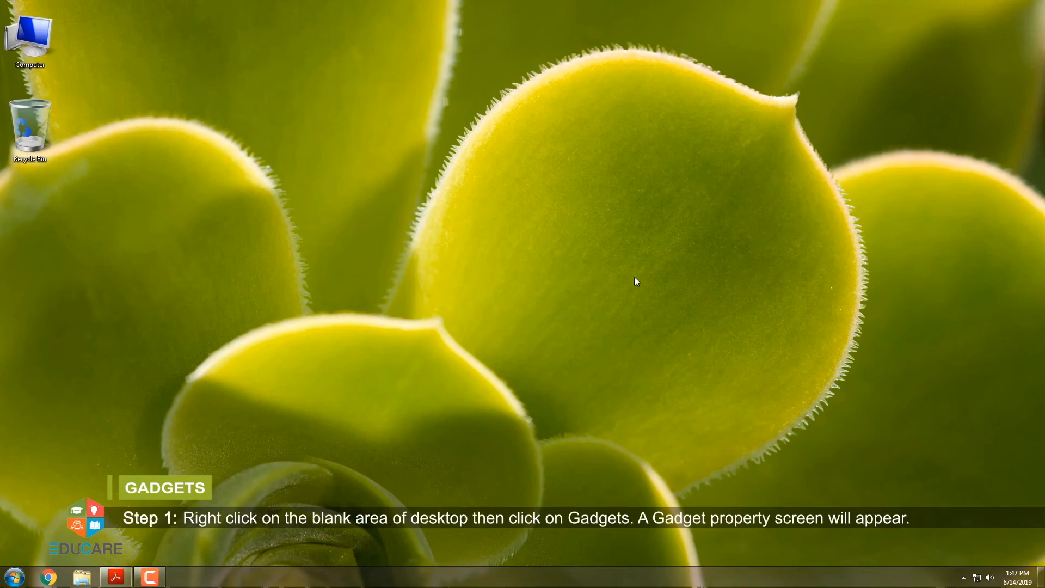
- Add the Calendar and CPU Meter gadgets to the desktop and close the gadget gallery
right_click(725, 258)
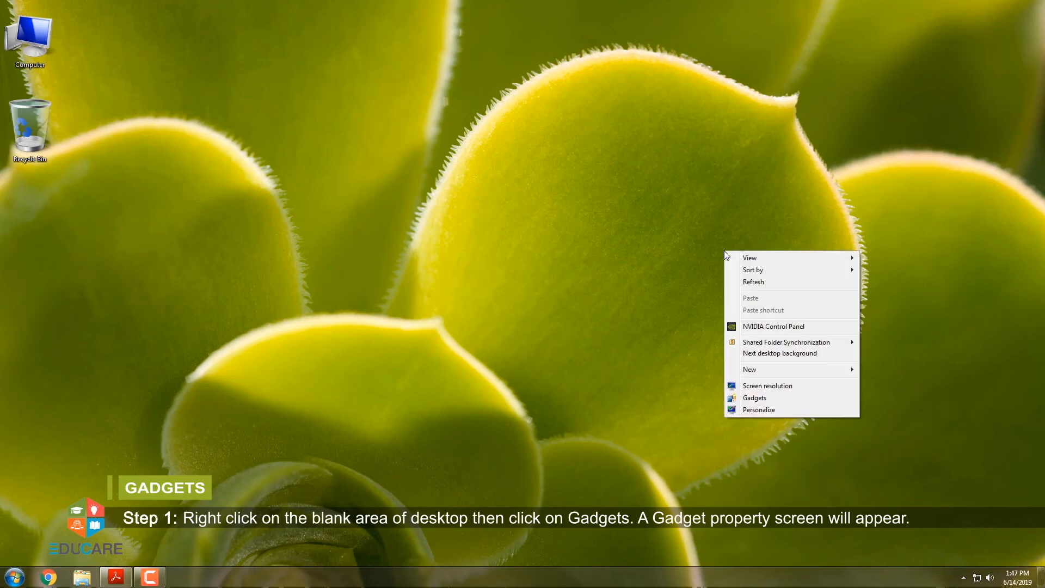
mouse_move(801, 369)
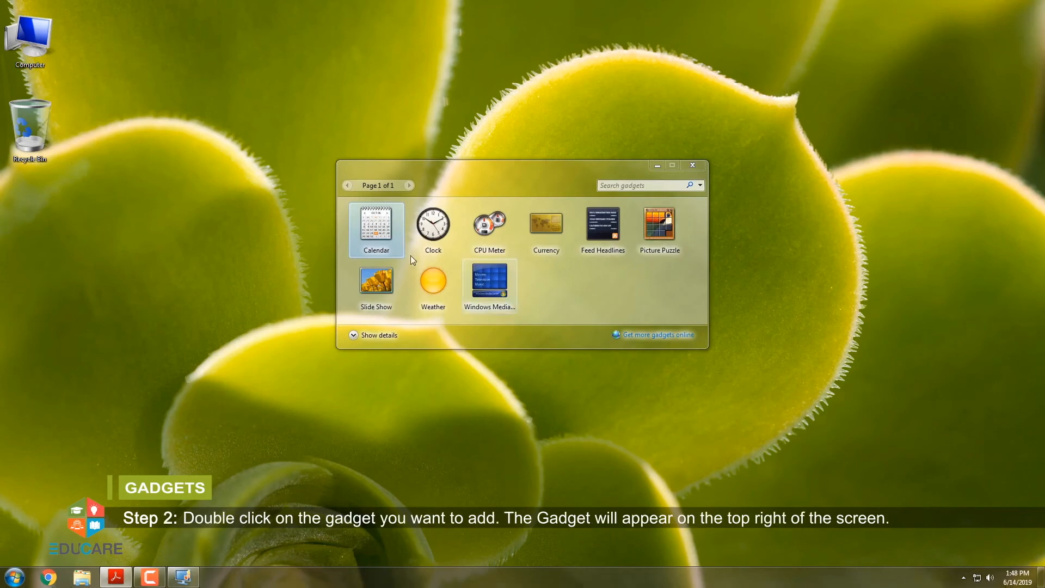
double_click(376, 227)
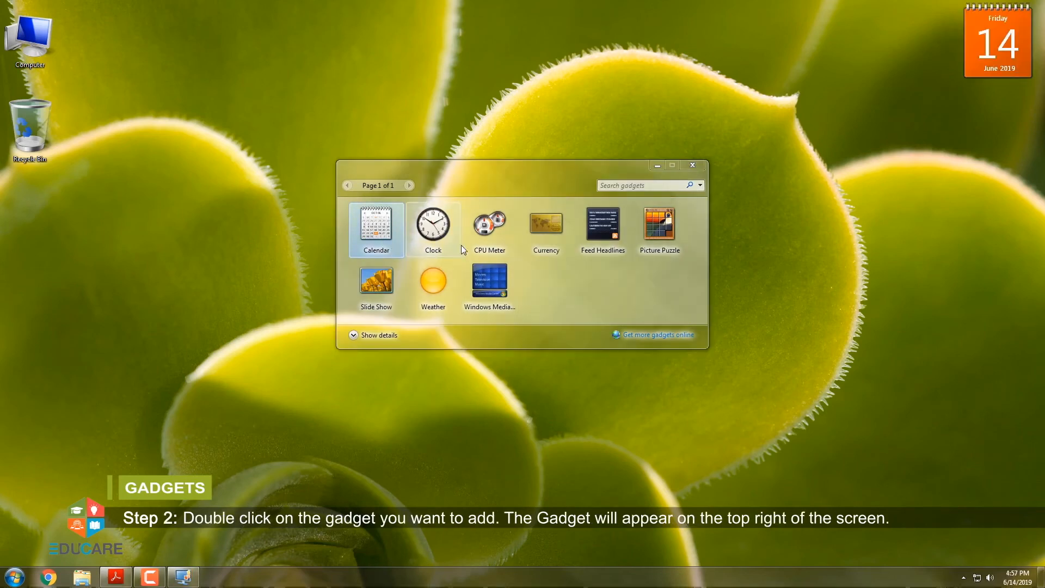
double_click(489, 226)
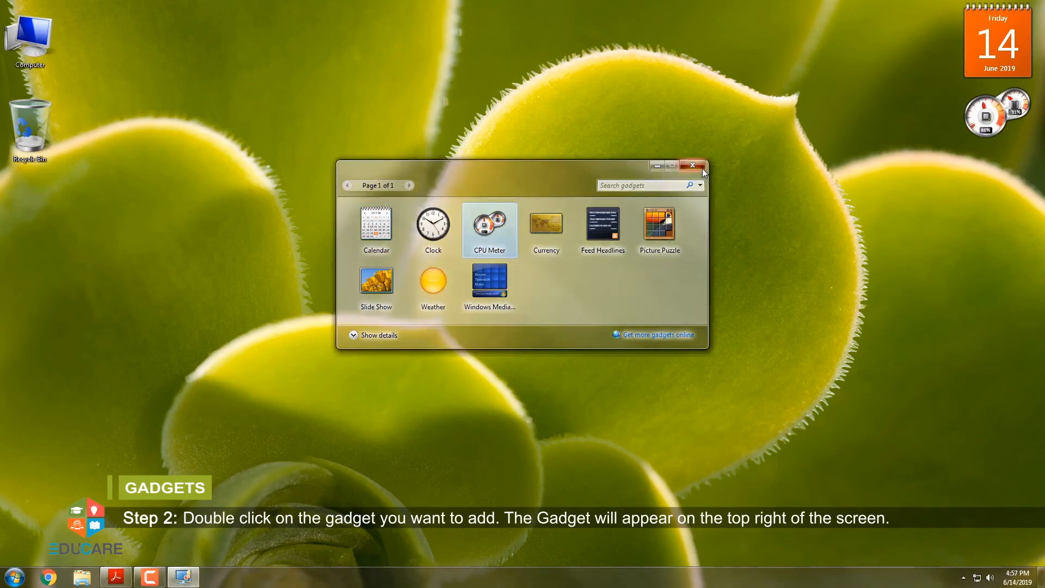
click(692, 164)
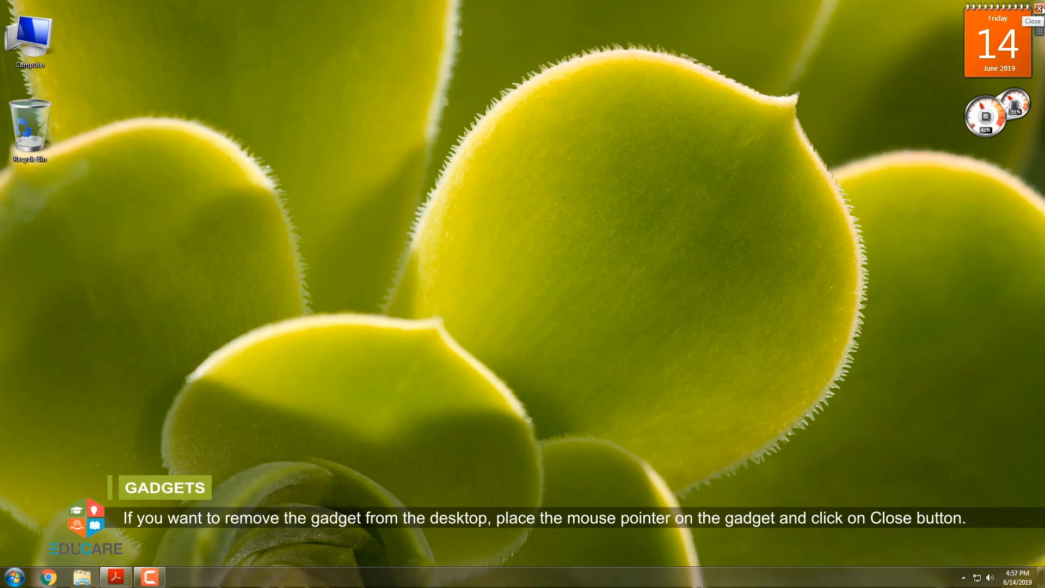
click(1032, 21)
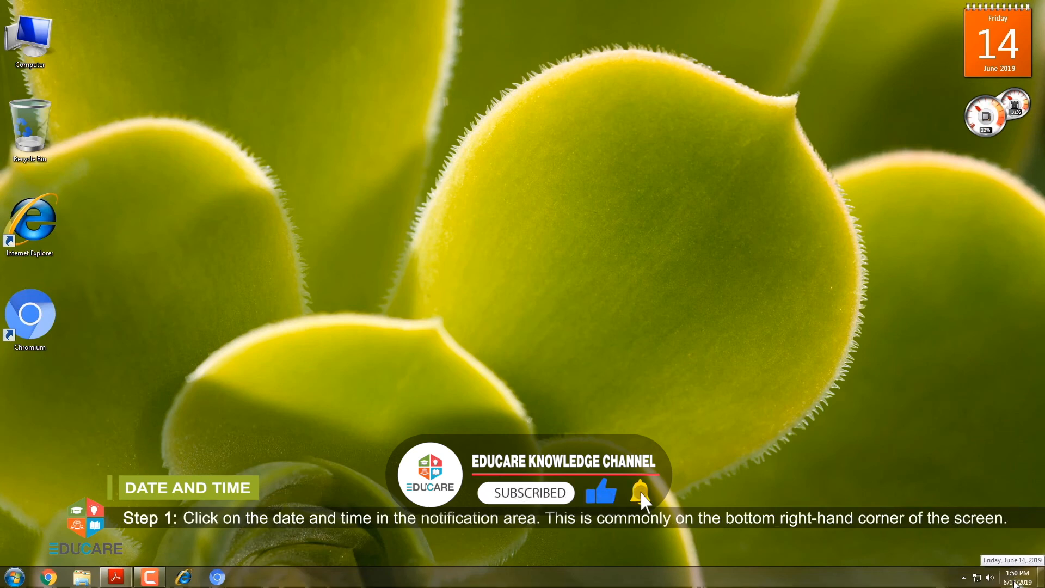
- Reach the Date and Time window from the taskbar clock
click(1014, 576)
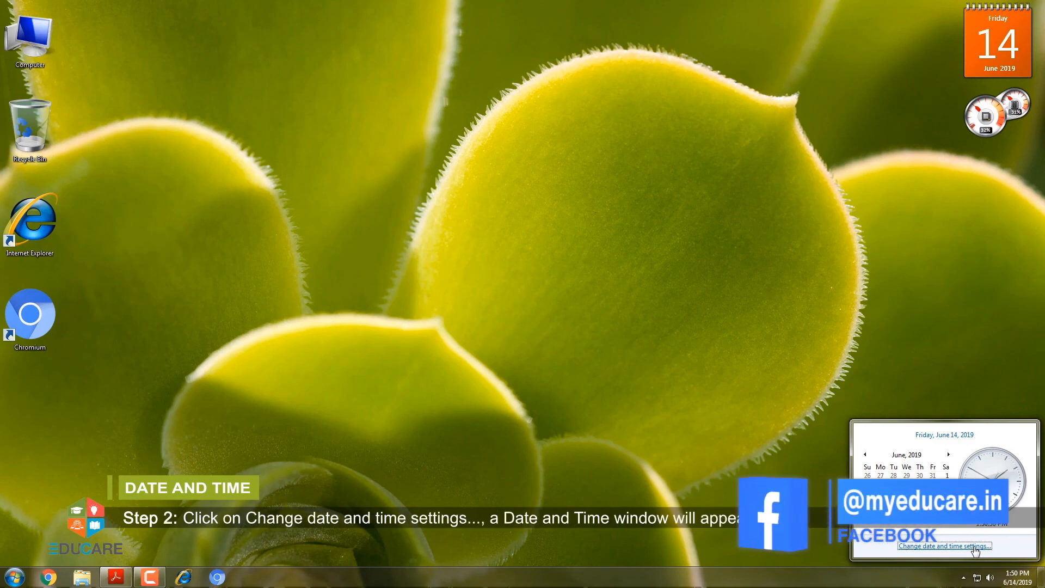
click(943, 545)
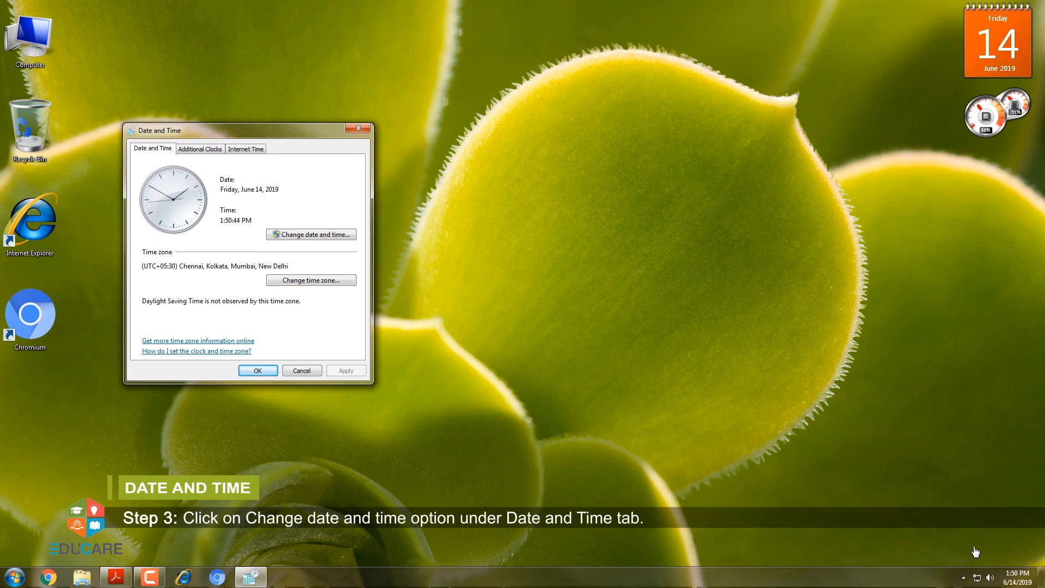
mouse_move(358, 304)
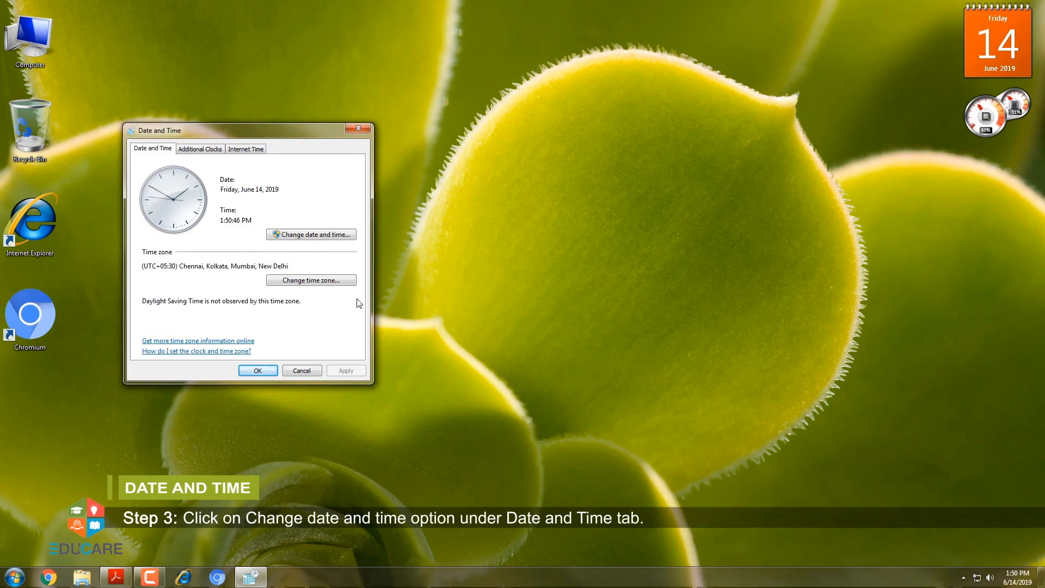
- Bring up Date and Time Settings for June 14, 2019 and select the hour for editing
click(310, 234)
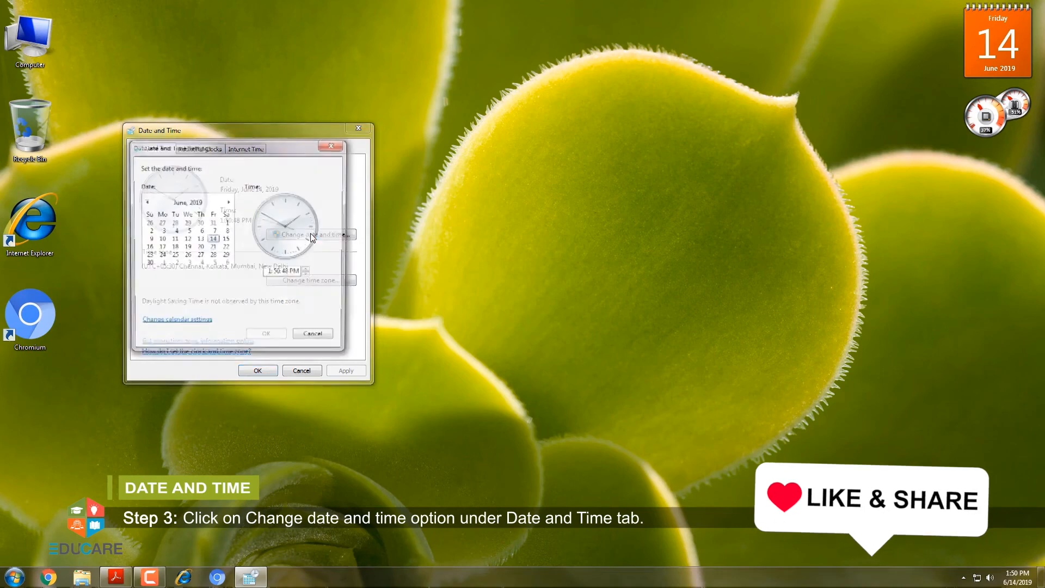
click(307, 234)
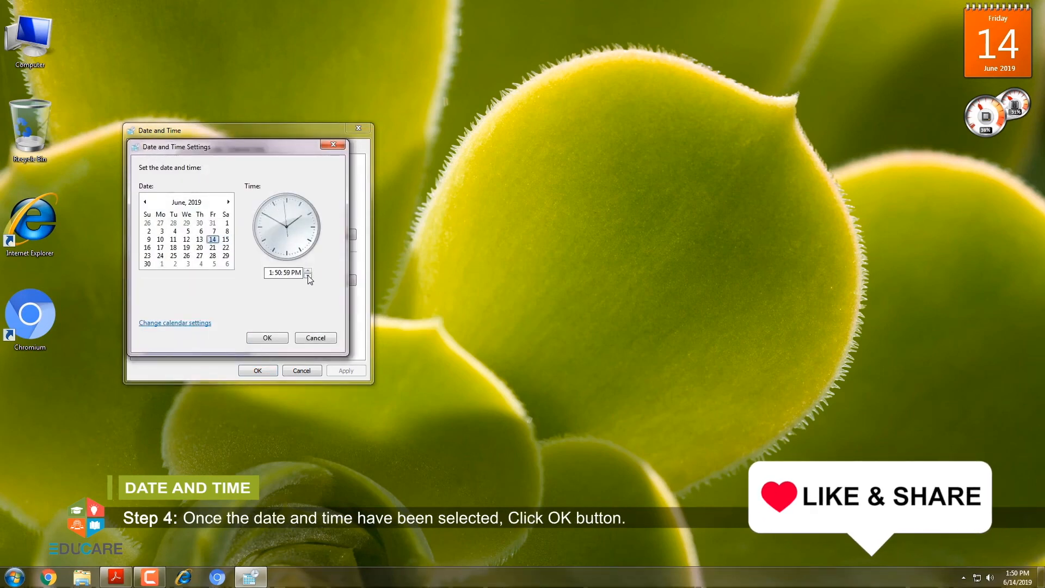
click(272, 273)
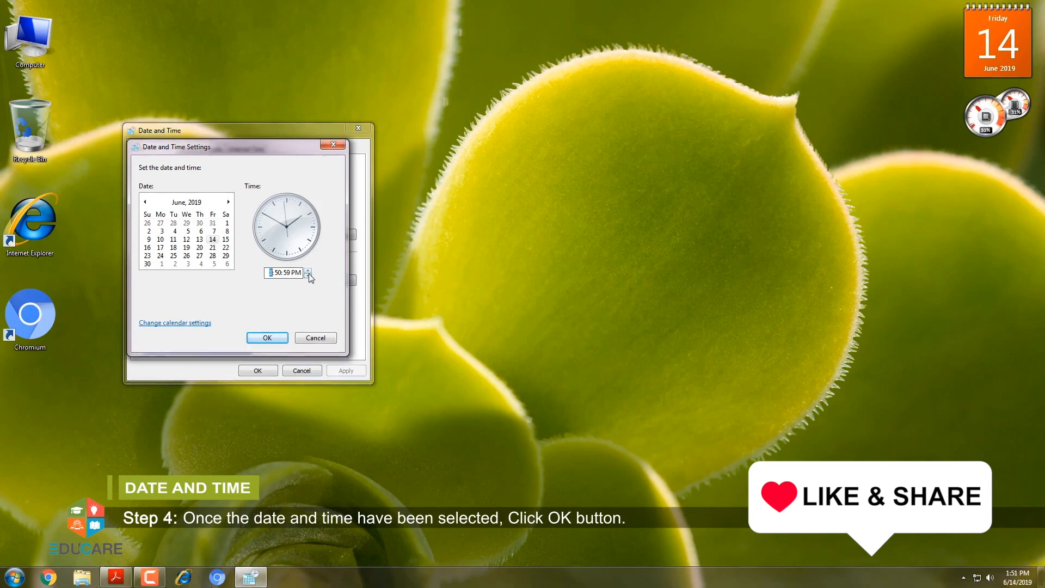